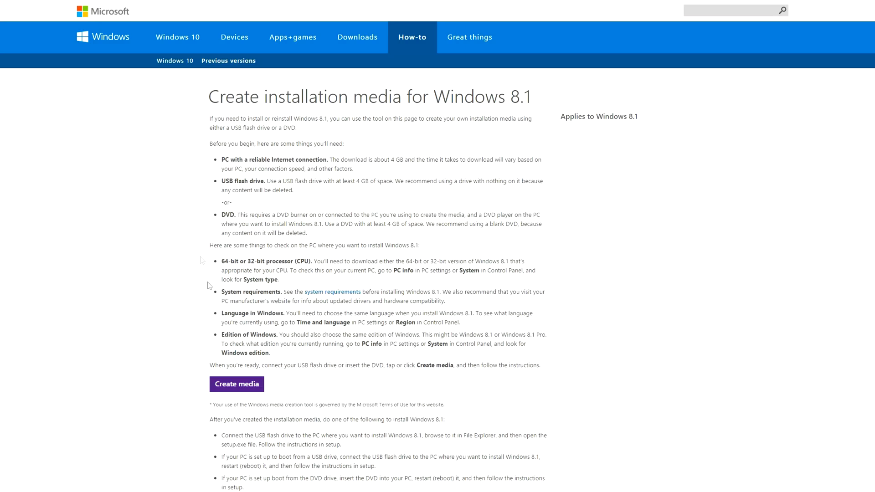
mouse_move(455, 356)
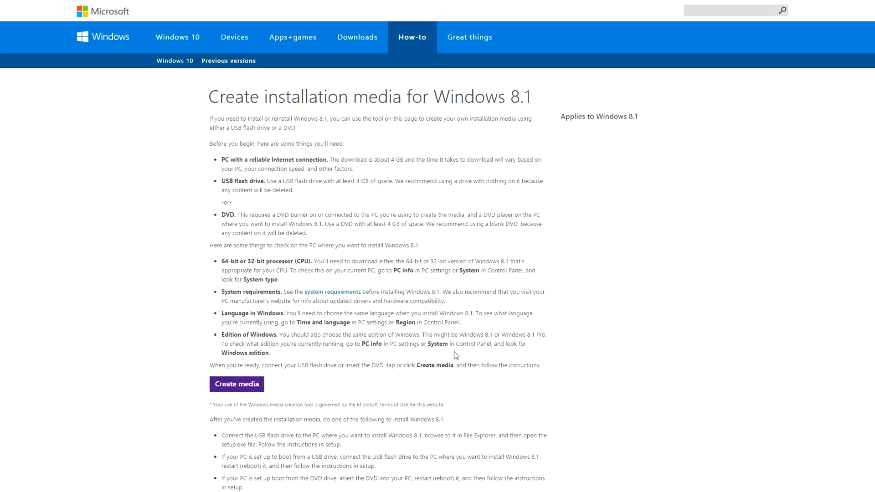
mouse_move(239, 369)
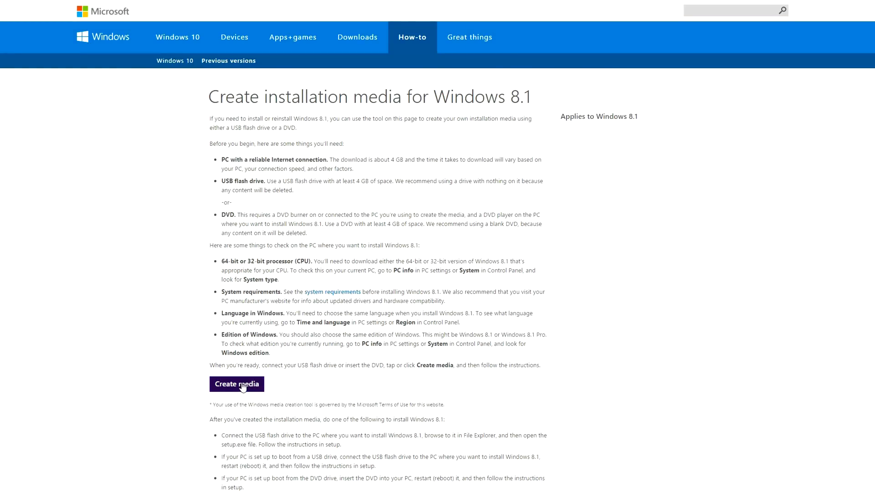
Step: Launch the Windows 8.1 Media Creation Tool from Microsoft's installation media page
left_click(237, 383)
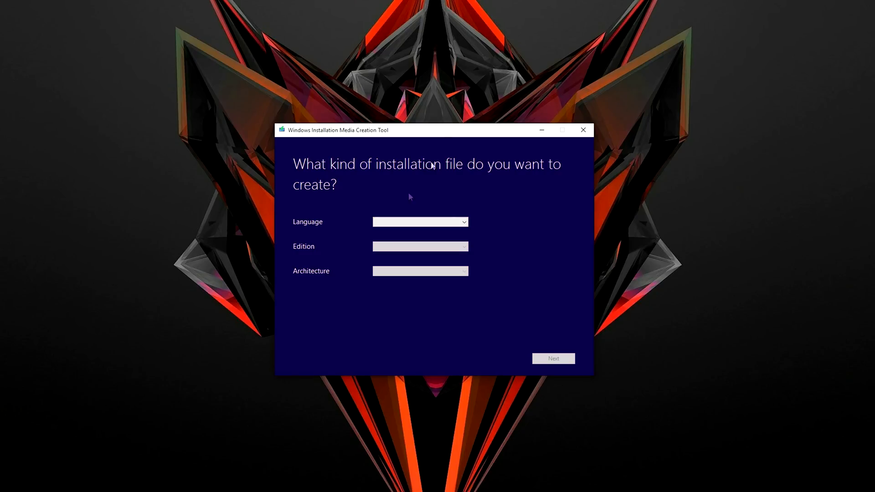
Step: Choose English (United States), Windows 8.1 Pro edition and 64-bit architecture
left_click(420, 221)
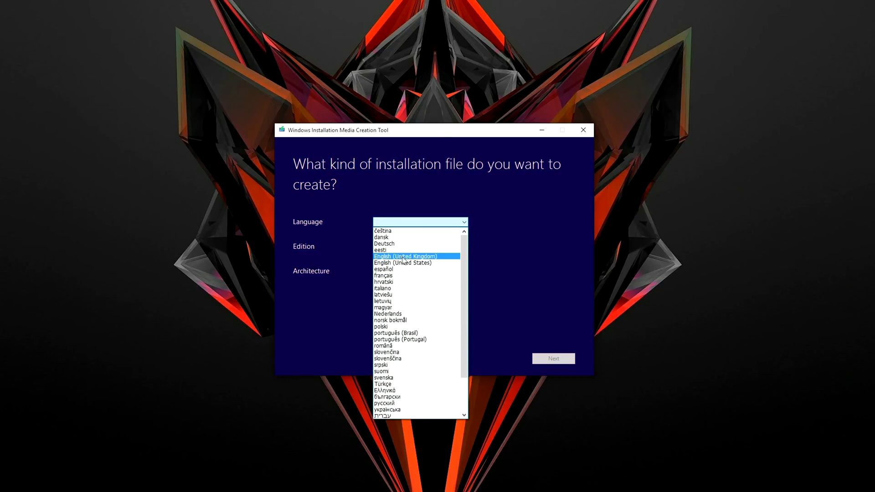
left_click(403, 263)
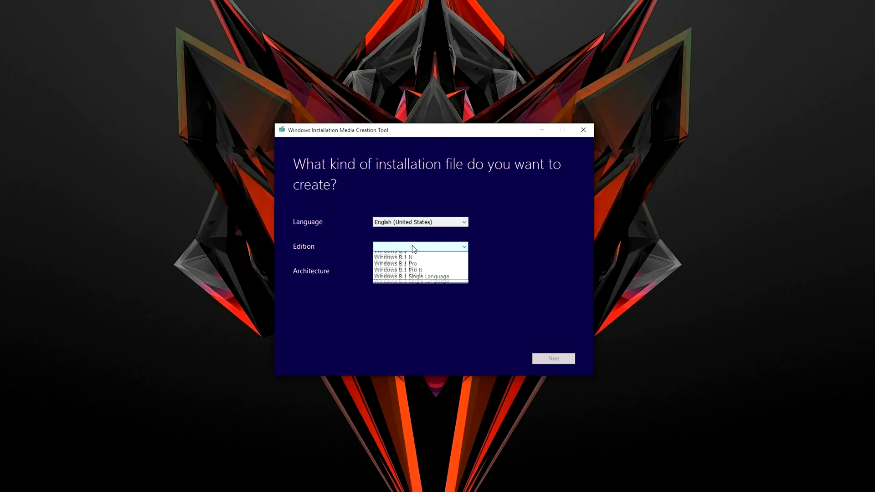
mouse_move(415, 280)
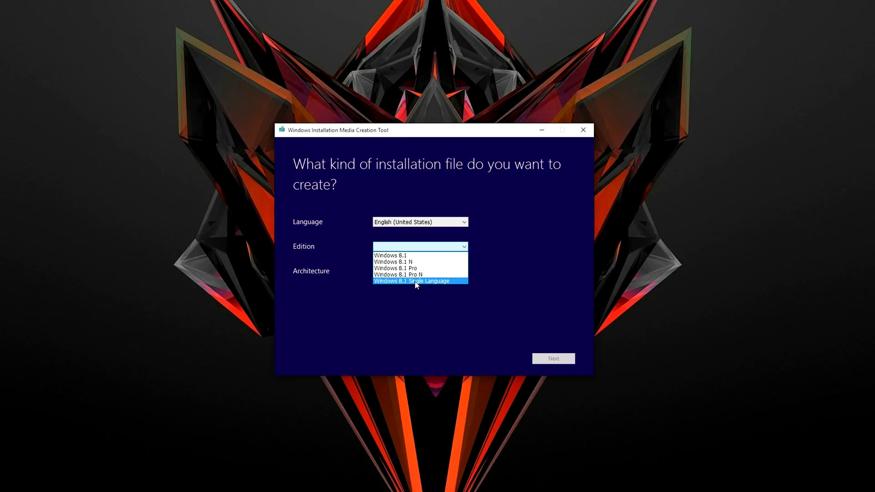
left_click(395, 268)
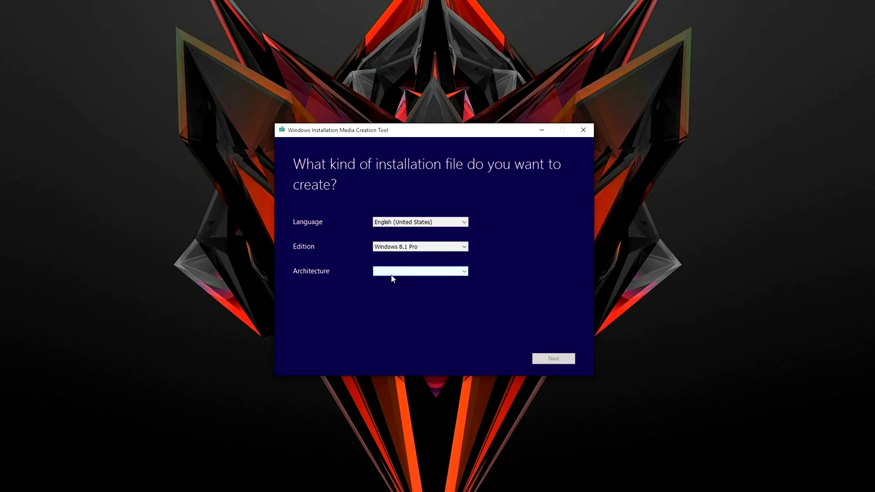
left_click(420, 271)
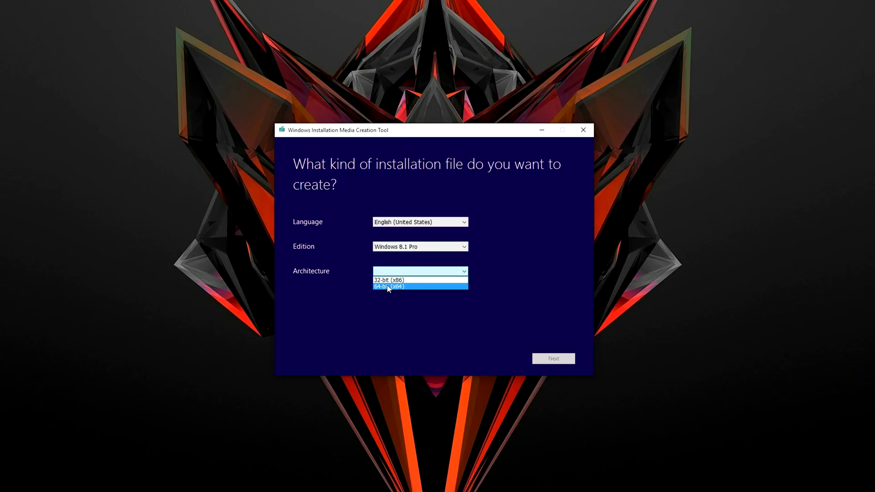
left_click(389, 287)
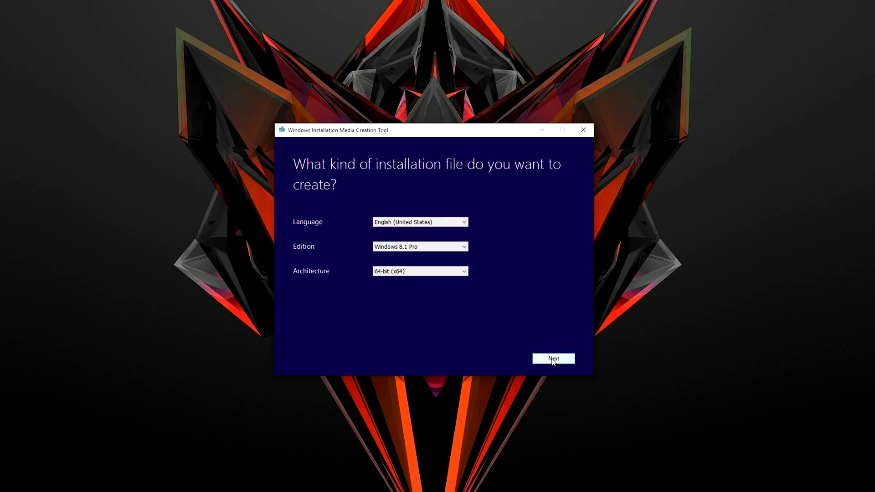
Step: Target the USB flash drive and accept that its files will be erased
left_click(553, 359)
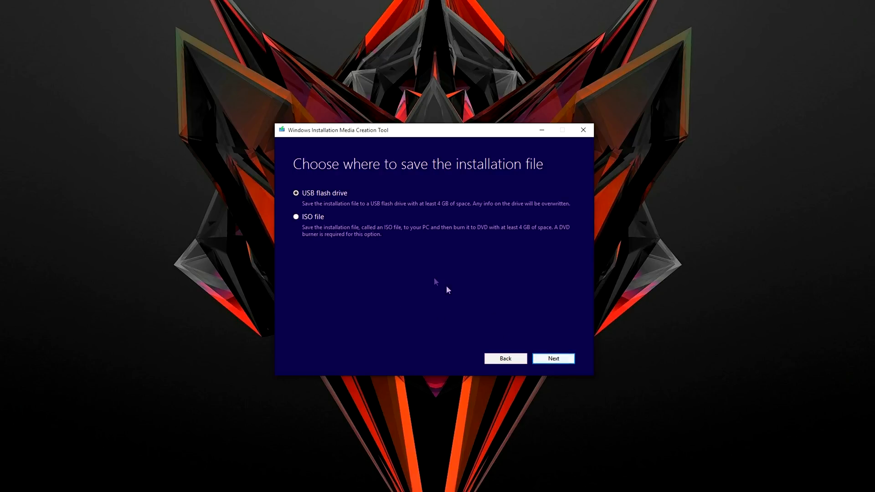
left_click(552, 358)
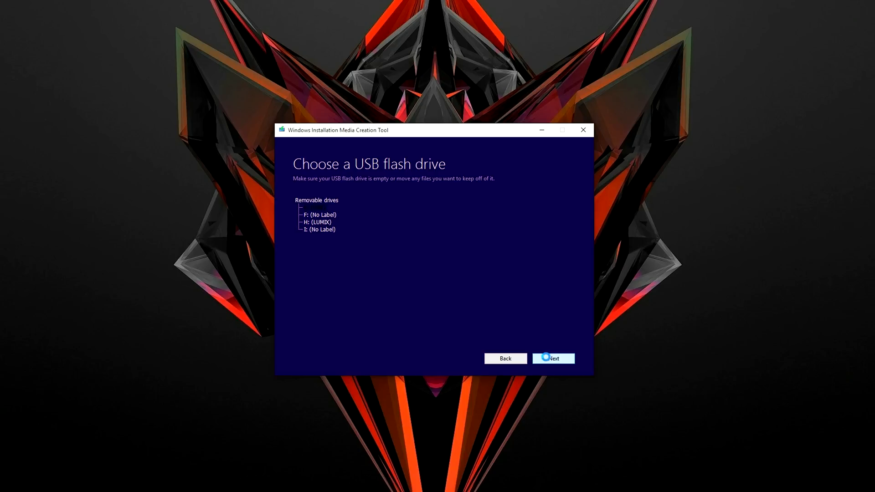
left_click(553, 358)
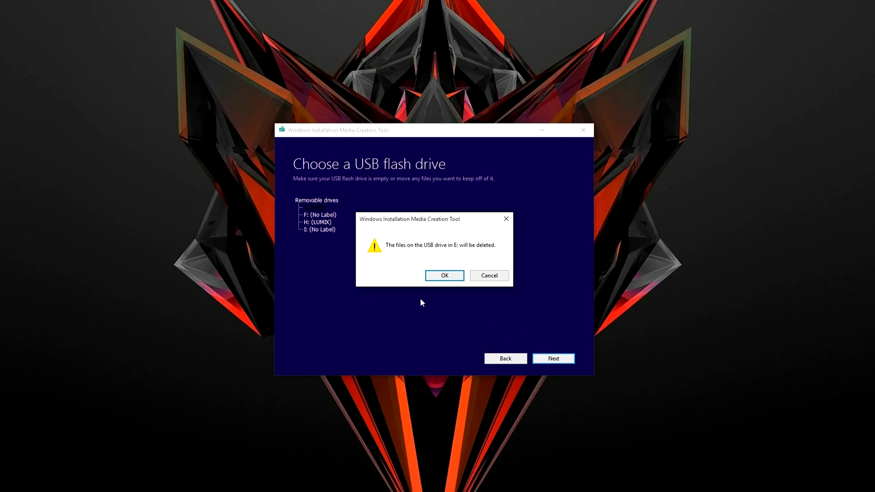
left_click(443, 275)
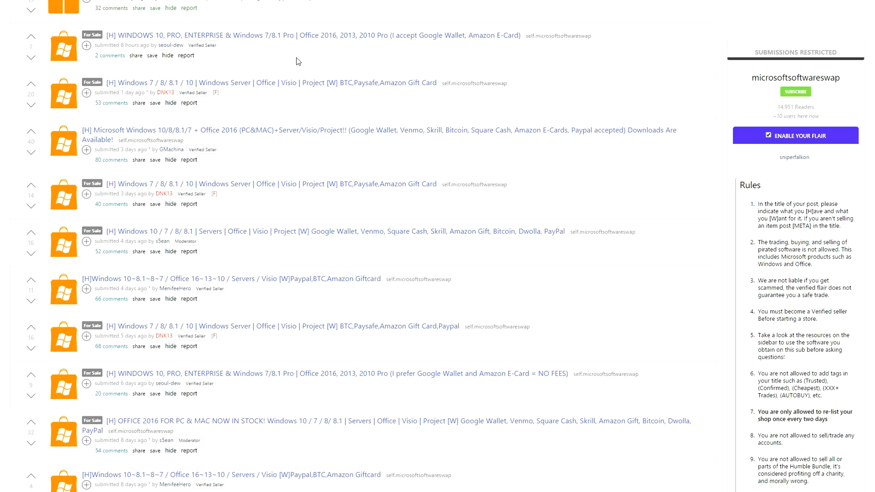
mouse_move(186, 170)
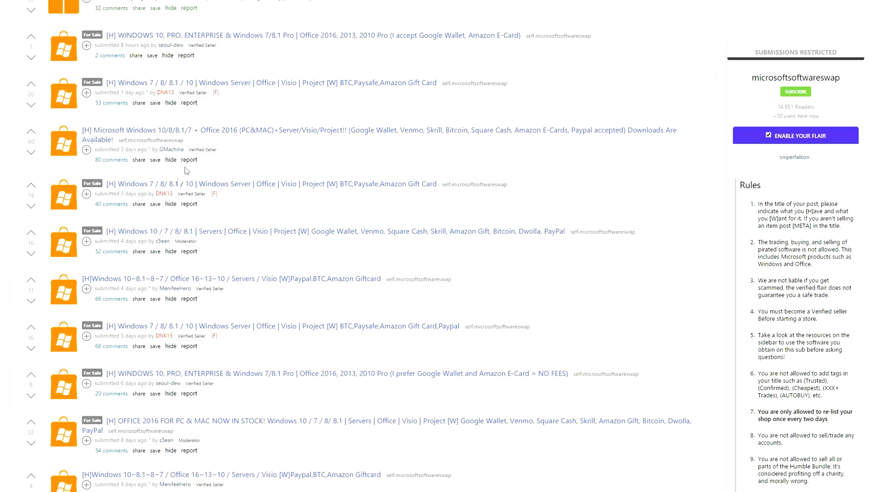
mouse_move(296, 207)
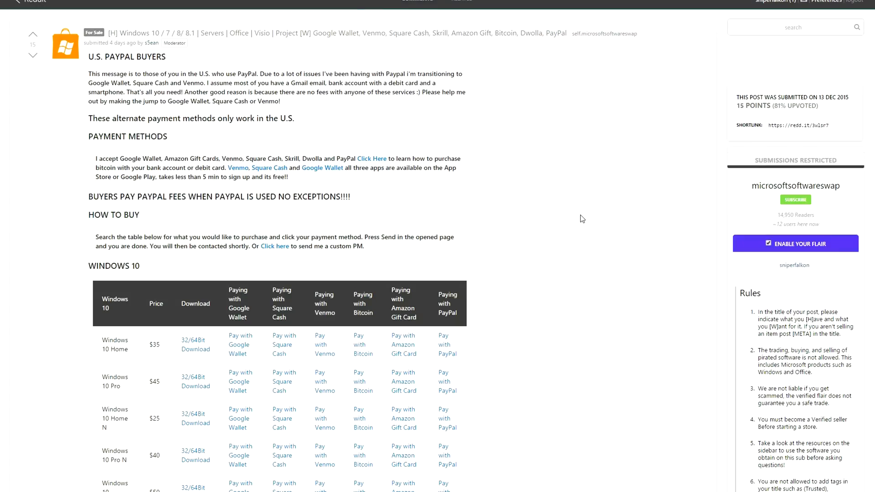
Step: Scroll the seller's post down to the Windows 8.1 table showing 8.1 Pro at $25
scroll("down", 3)
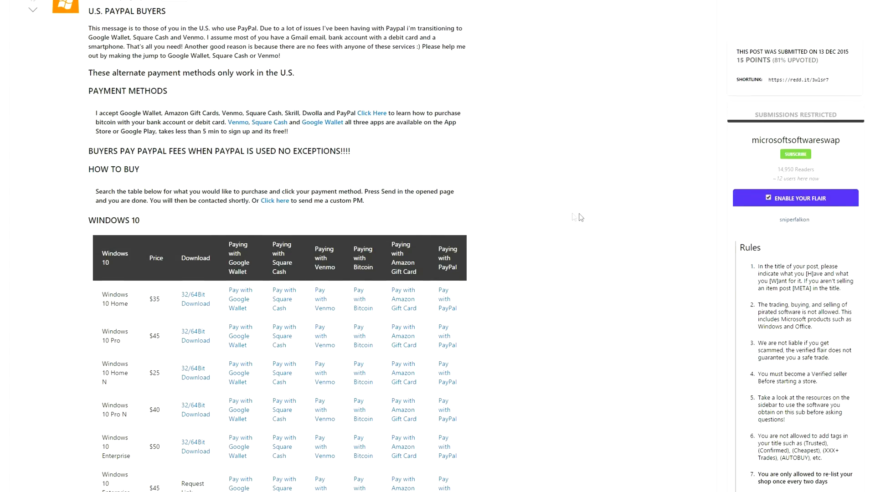
scroll("down", 3)
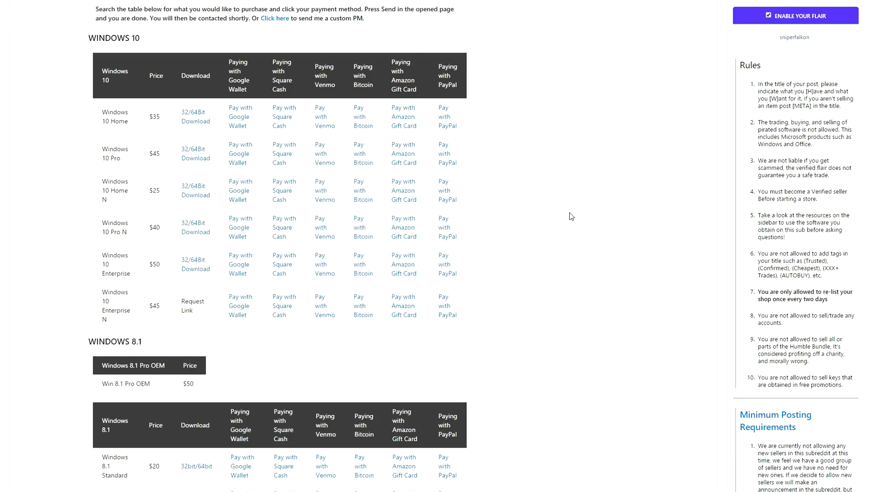
scroll("down", 3)
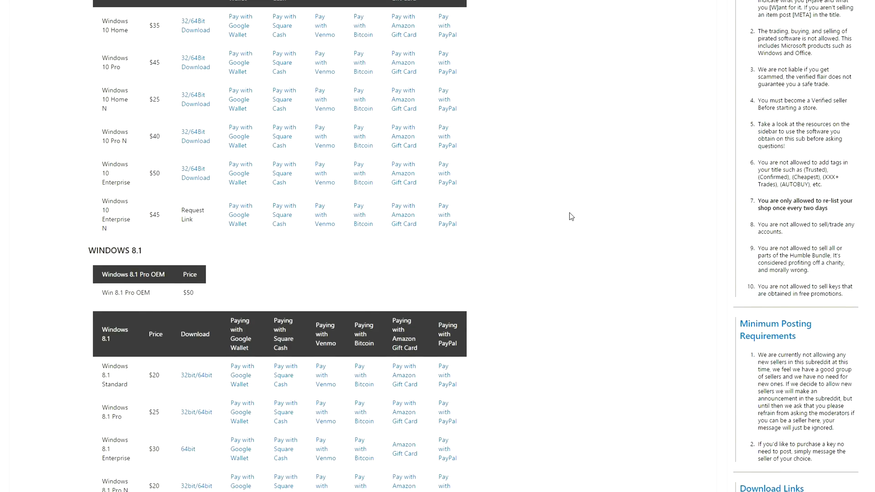
scroll("down", 3)
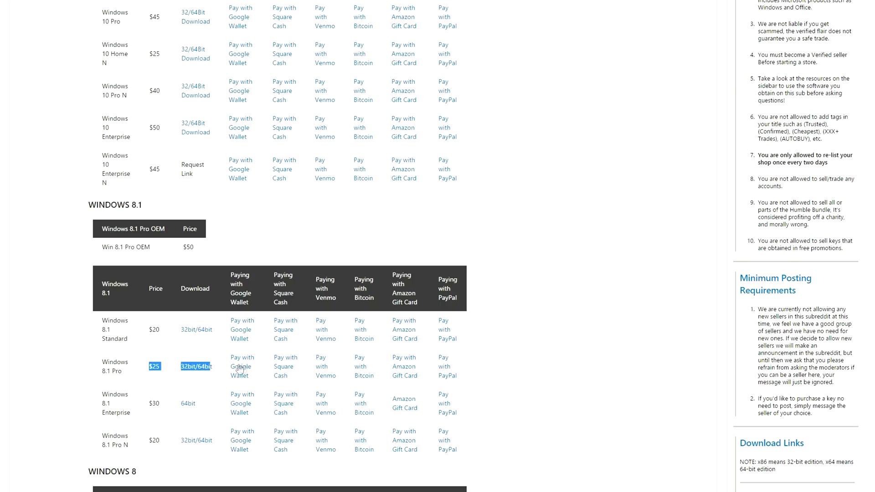
mouse_move(541, 355)
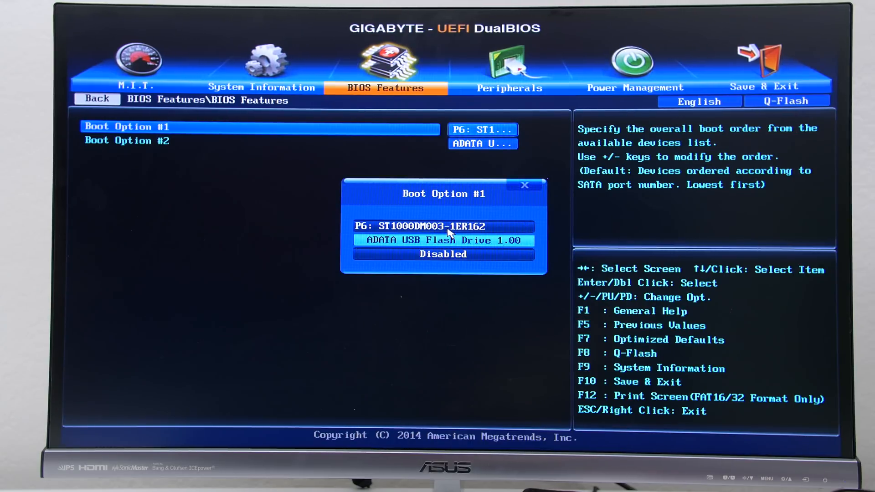
Step: Set the ADATA USB drive as Boot Option #1, then save and exit the BIOS
left_click(443, 240)
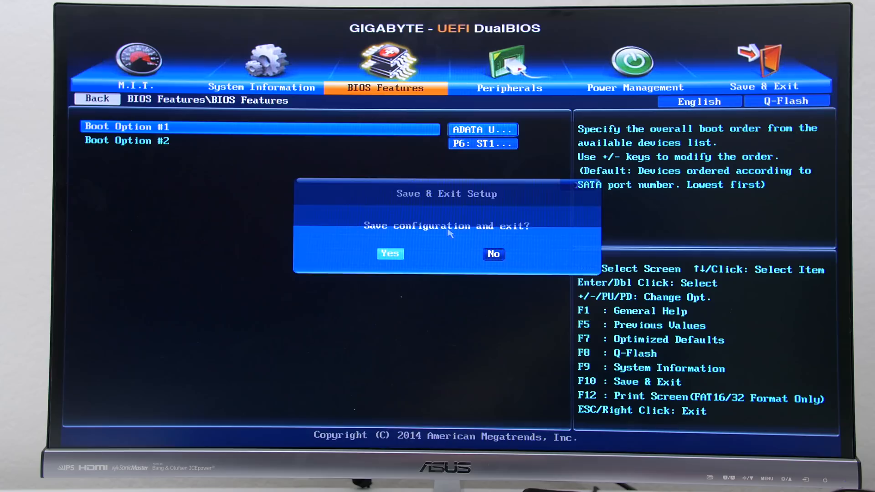
left_click(390, 254)
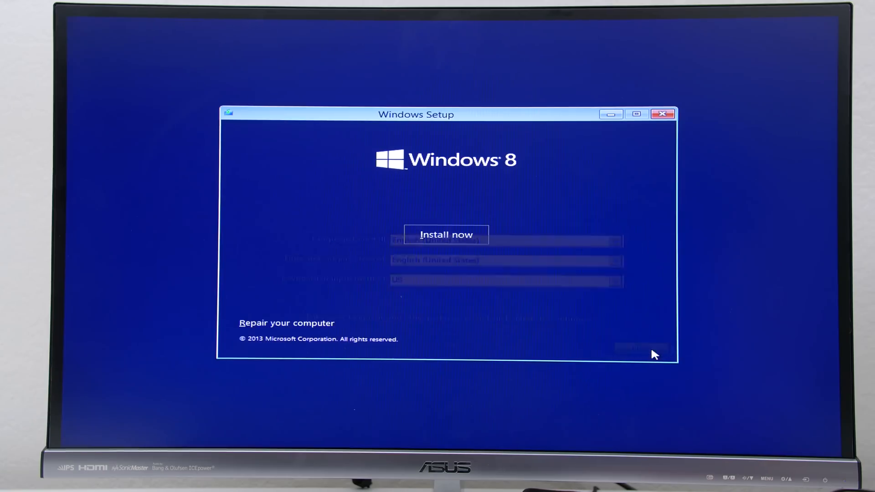
Step: Start the Windows 8.1 installation, submit the product key and accept the license terms
left_click(446, 233)
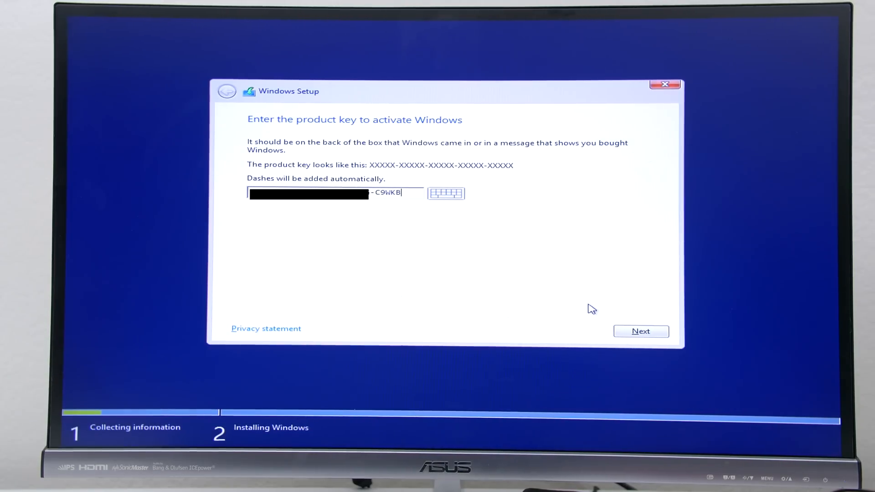
mouse_move(641, 332)
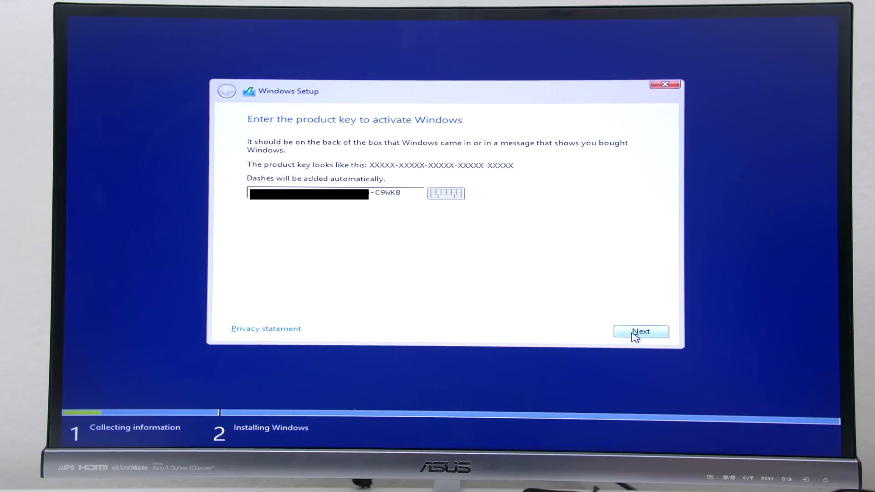
left_click(641, 331)
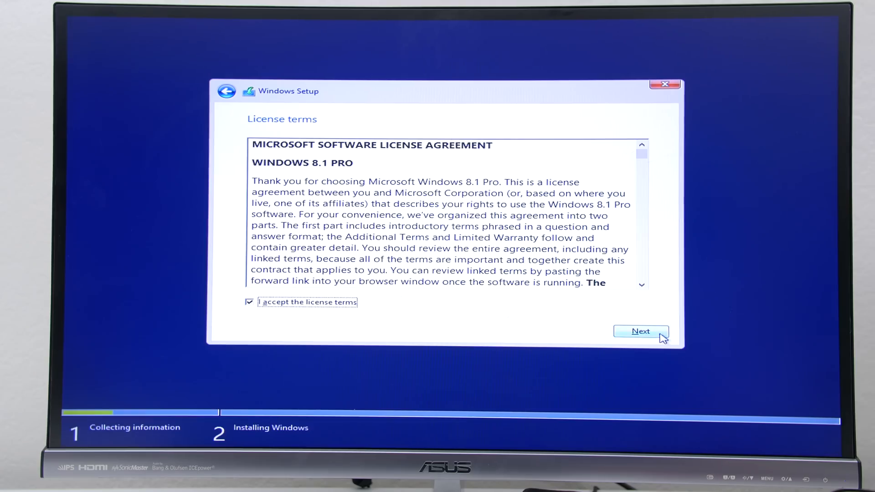
left_click(641, 331)
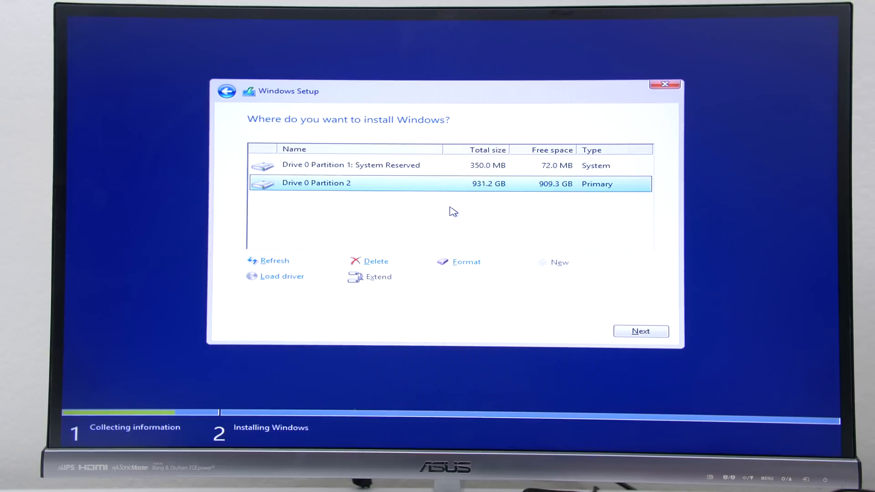
Step: Format Drive 0 Partition 2, install Windows onto it and restart
left_click(466, 261)
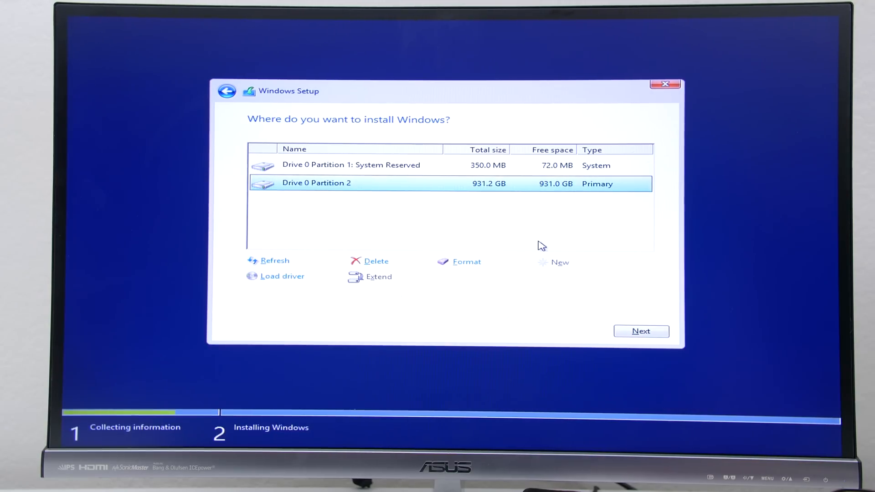
left_click(641, 331)
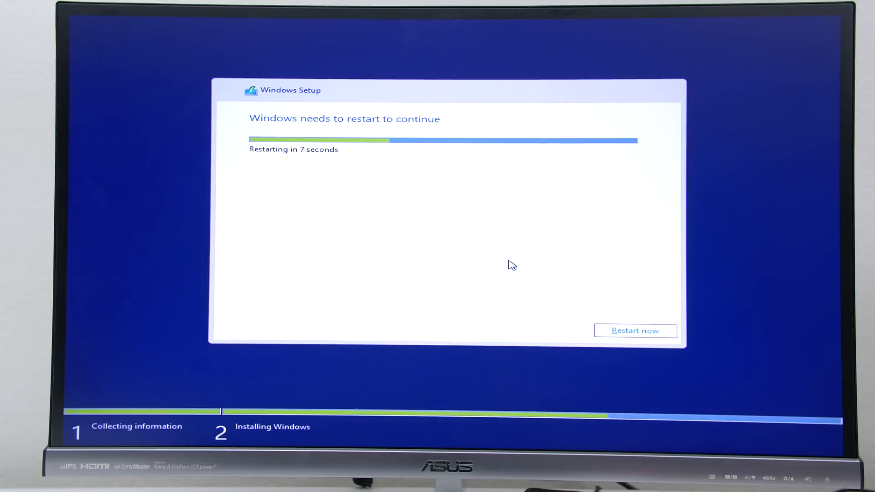
left_click(635, 331)
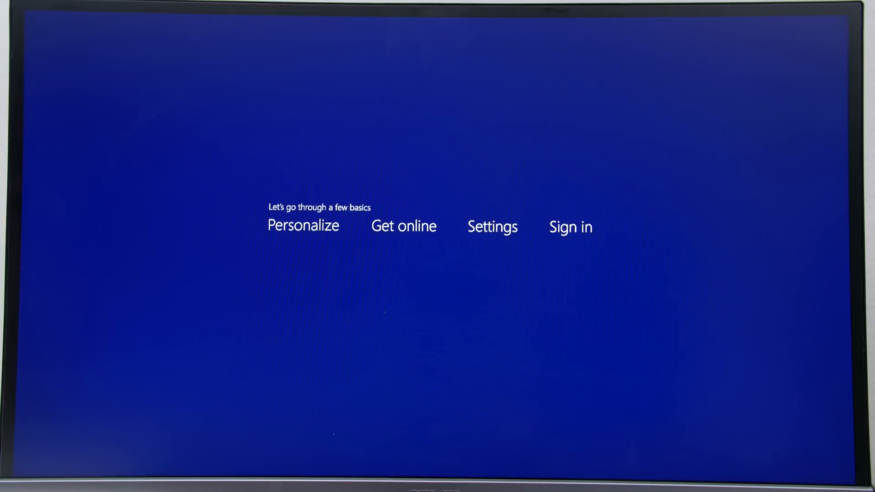
Step: Accept the PC name and colour in the first-run basics and continue to the desktop
left_click(303, 226)
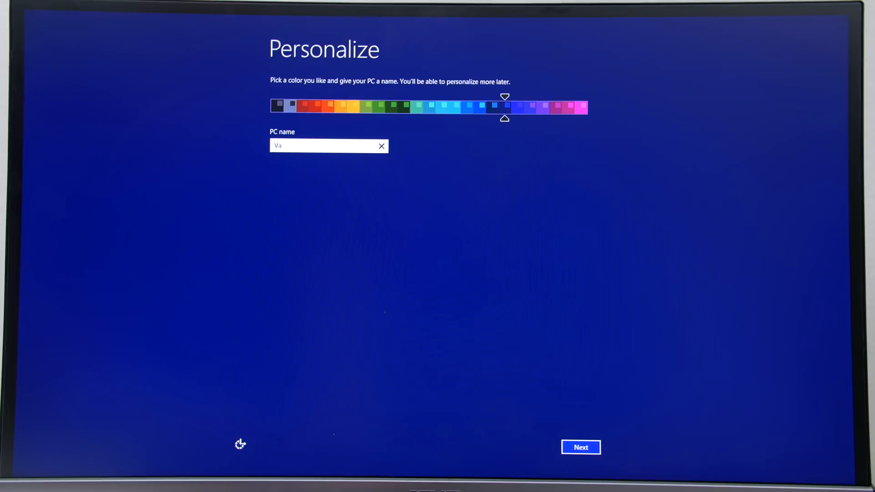
left_click(580, 448)
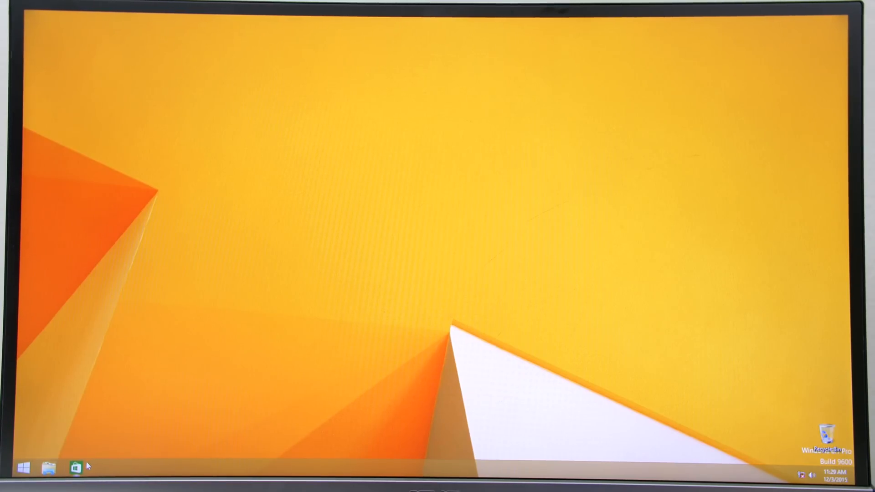
mouse_move(159, 435)
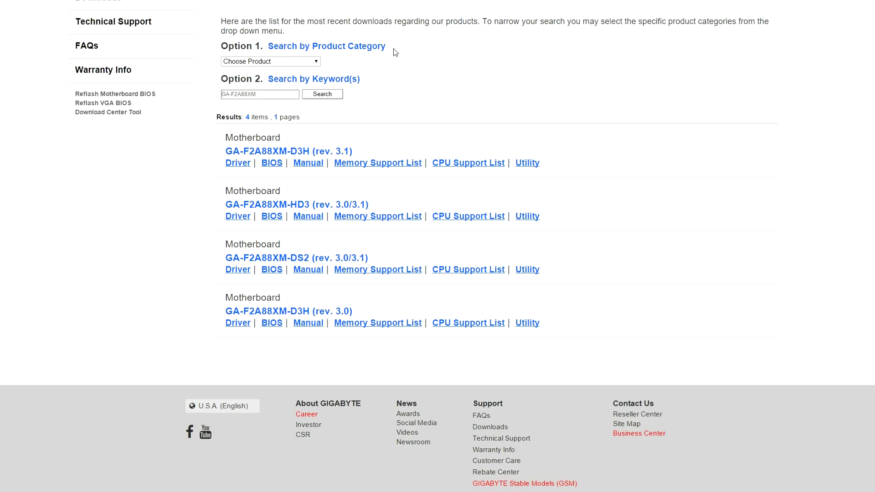
mouse_move(237, 162)
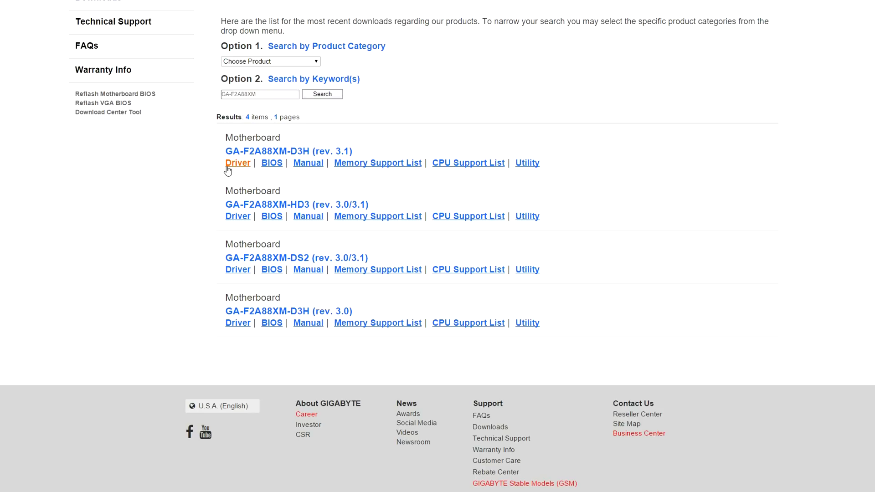
mouse_move(242, 170)
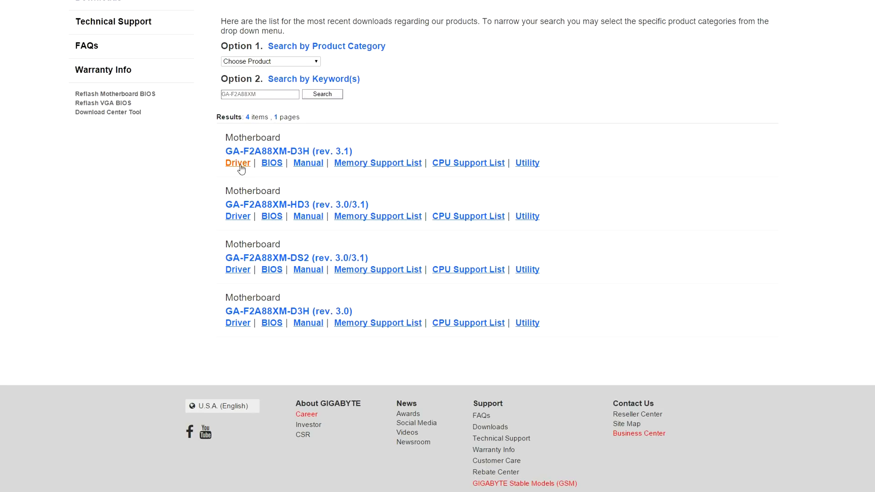
Step: Open GA-F2A88XM-D3H rev. 3.1 drivers and download AMD Chipset Driver 15.201.2201 from America
left_click(236, 162)
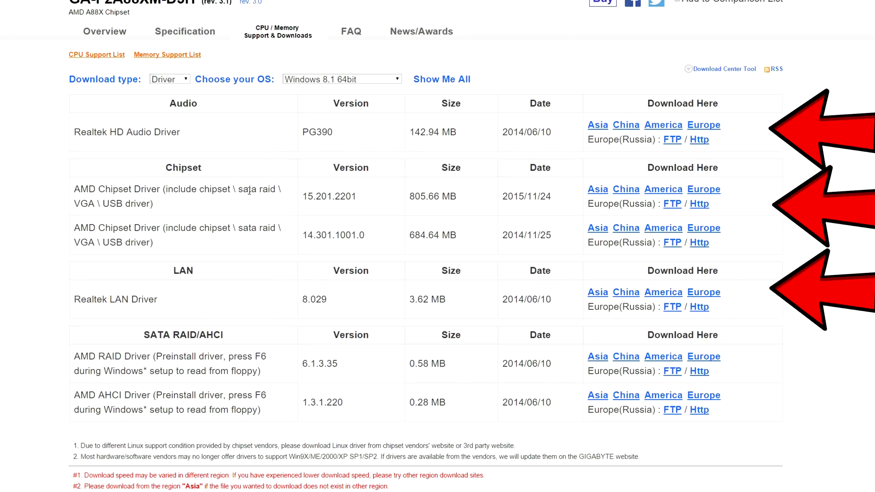
mouse_move(545, 157)
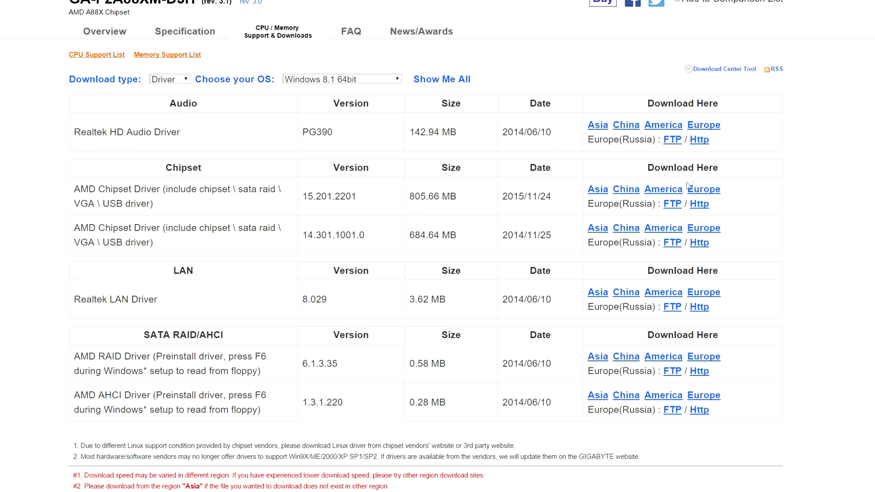
mouse_move(664, 189)
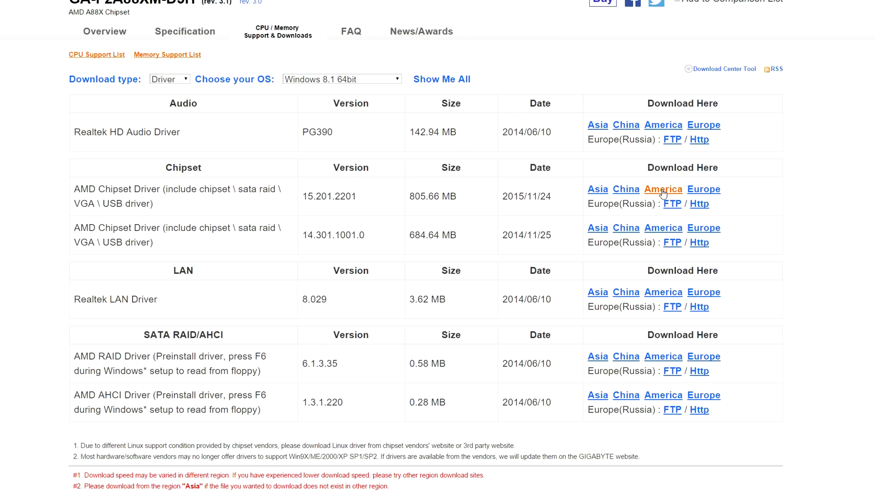
left_click(663, 189)
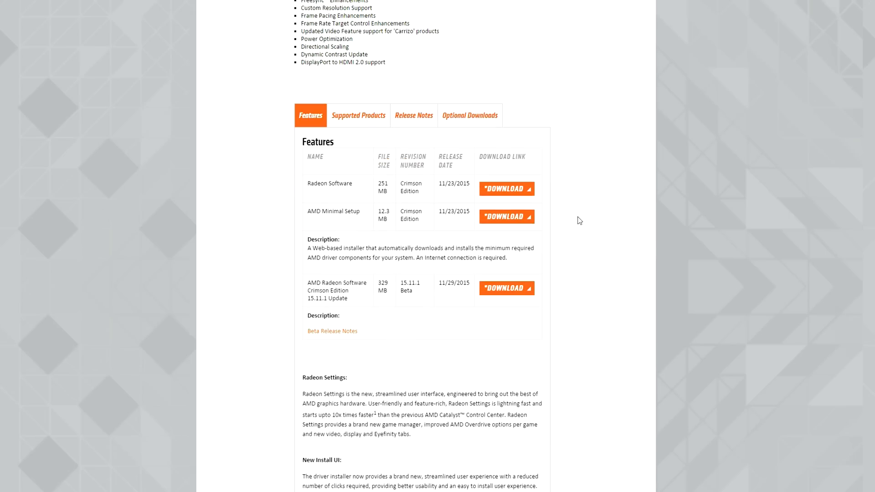
scroll("down", 3)
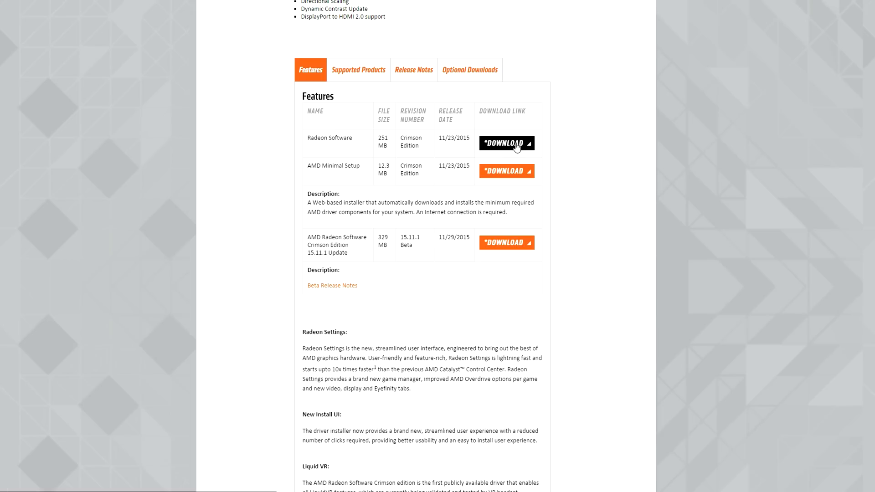
mouse_move(572, 145)
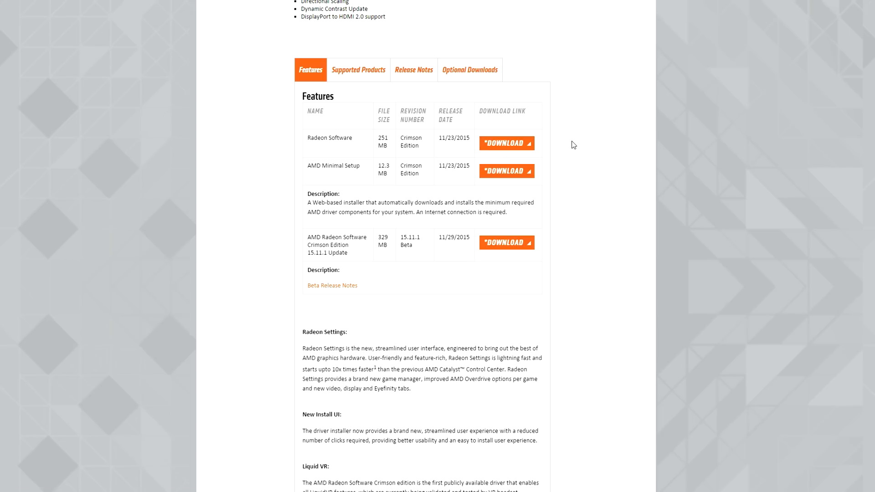